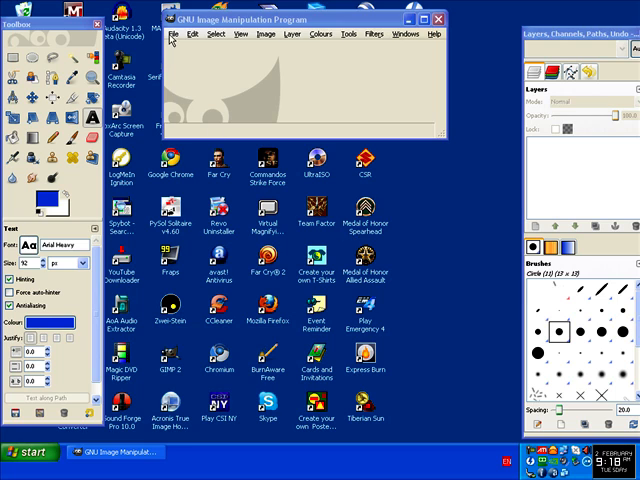
Step: Create a new image using the 640x480 template
left_click(183, 33)
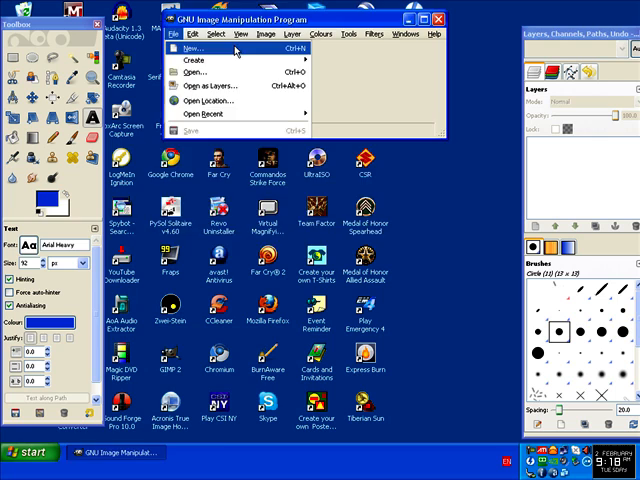
left_click(187, 47)
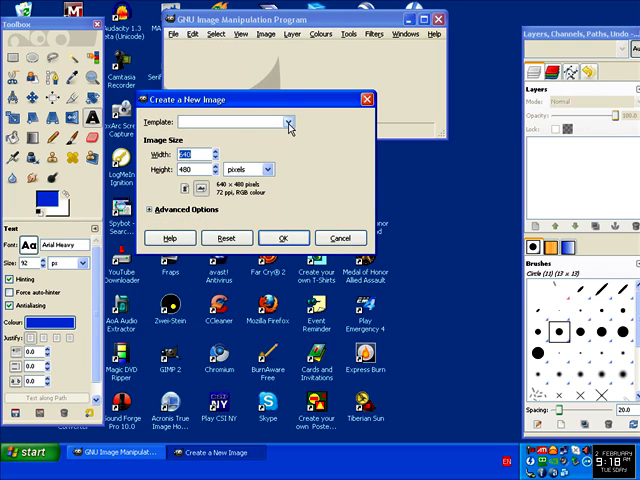
left_click(289, 122)
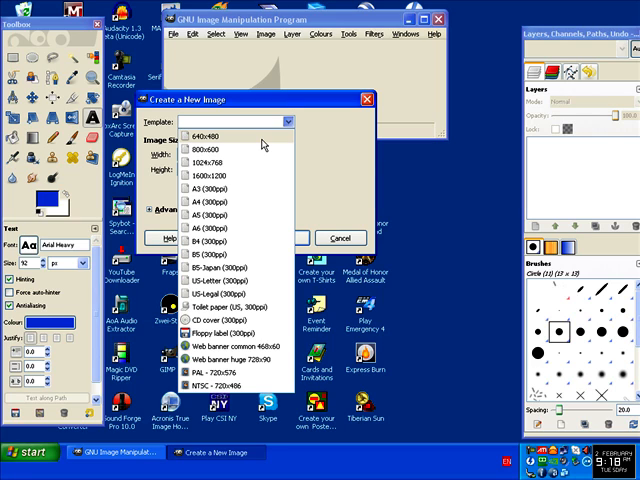
left_click(195, 134)
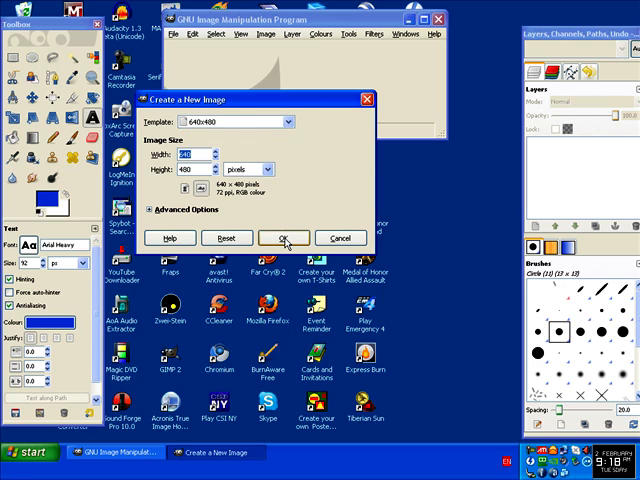
left_click(283, 238)
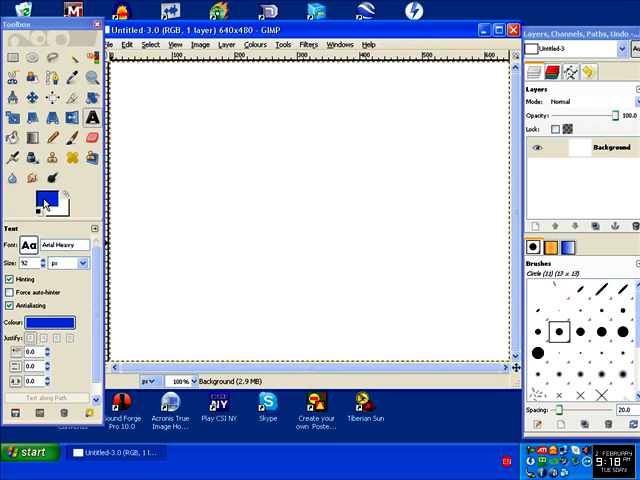
mouse_move(48, 200)
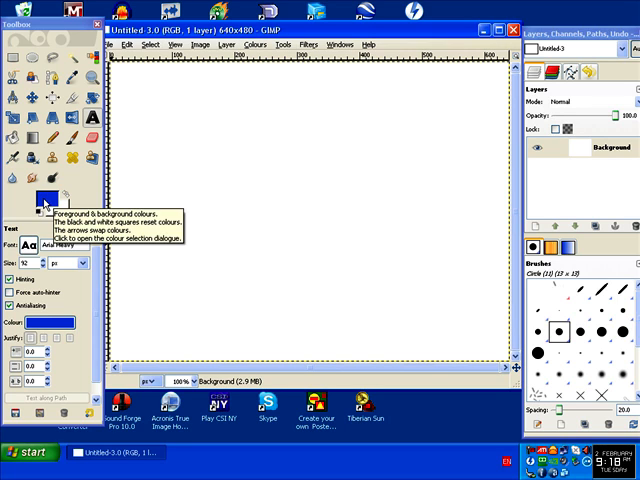
Step: Set the foreground colour to bright green 18f635 and bucket-fill the canvas with it
left_click(40, 198)
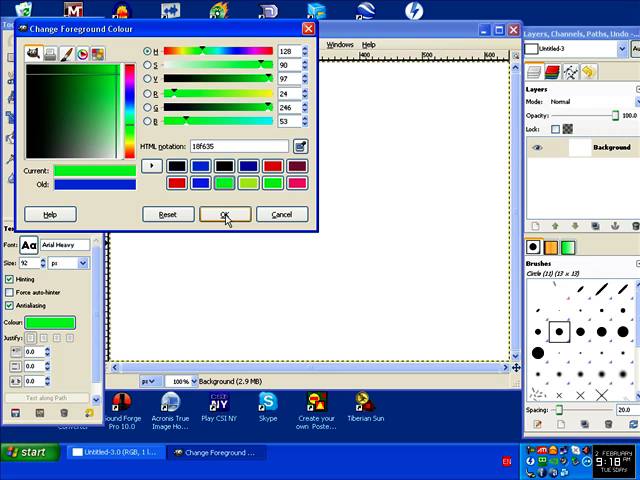
left_click(224, 214)
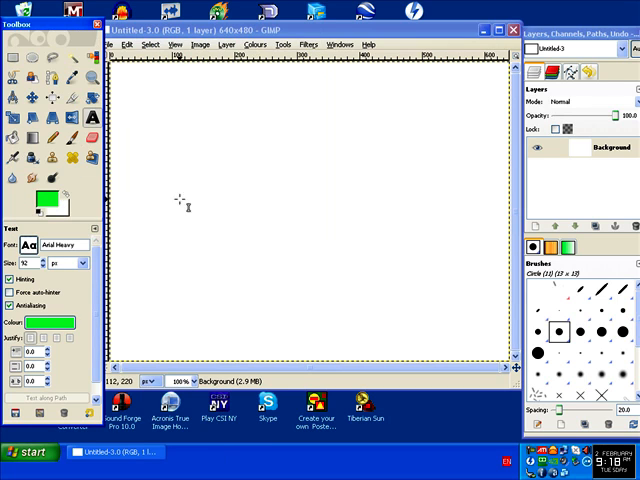
mouse_move(15, 138)
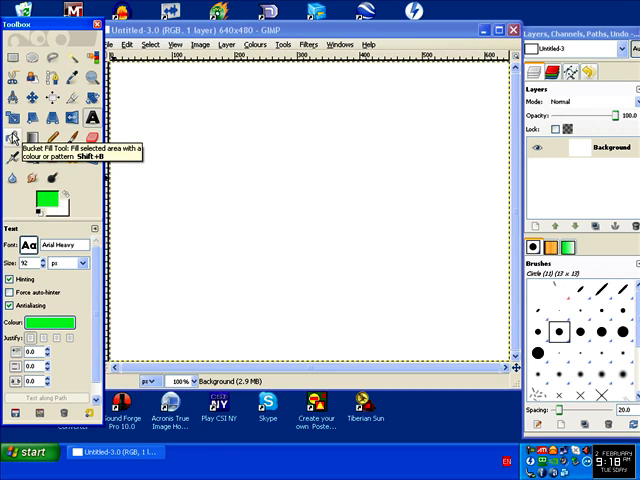
left_click(14, 135)
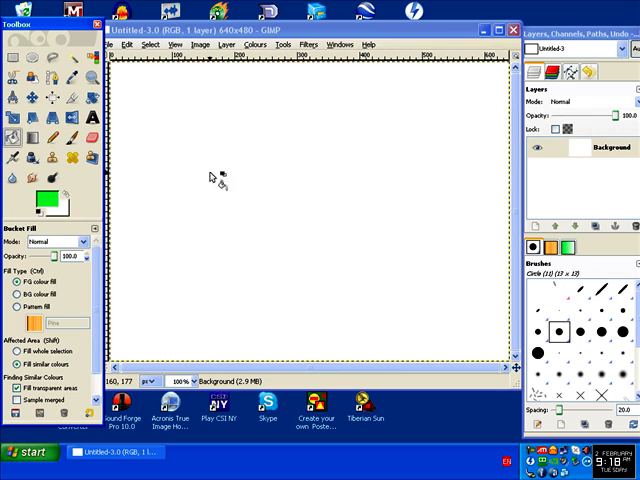
mouse_move(318, 181)
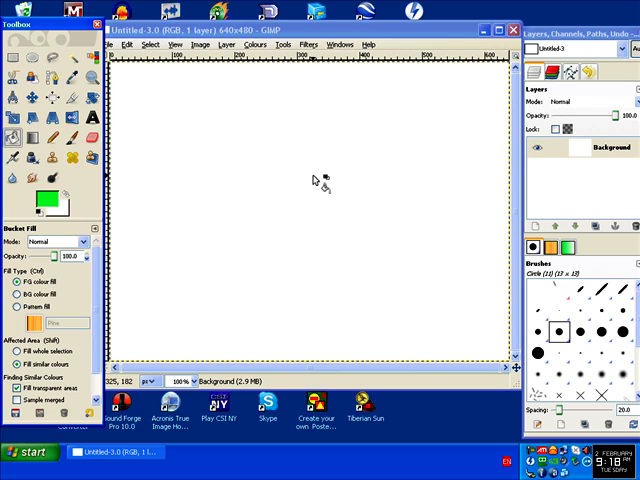
left_click(315, 180)
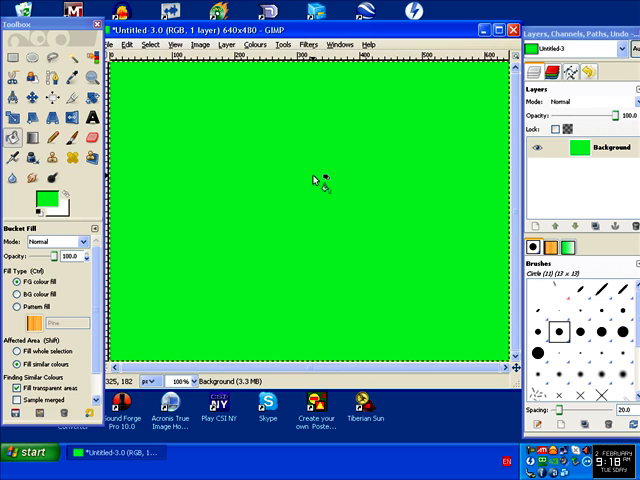
mouse_move(92, 133)
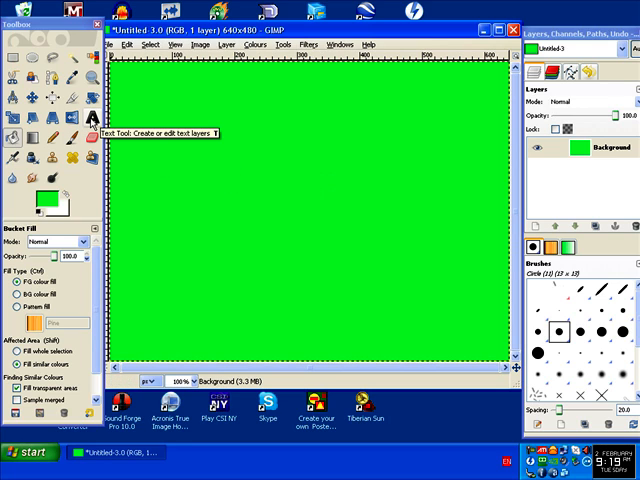
Step: Set the Text tool colour to red e01a1a and start a text box on the canvas
left_click(93, 118)
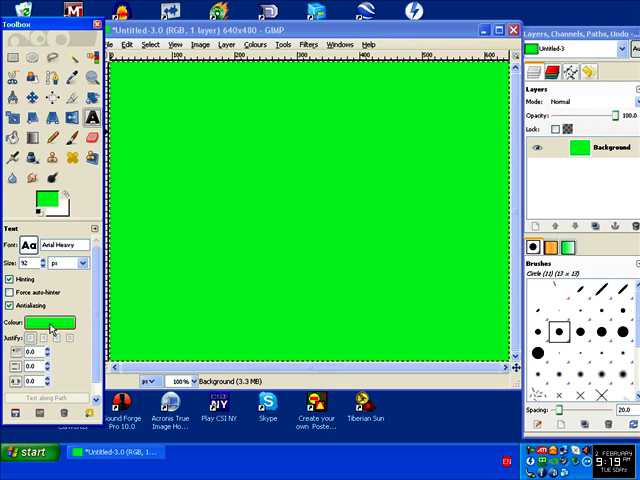
left_click(48, 322)
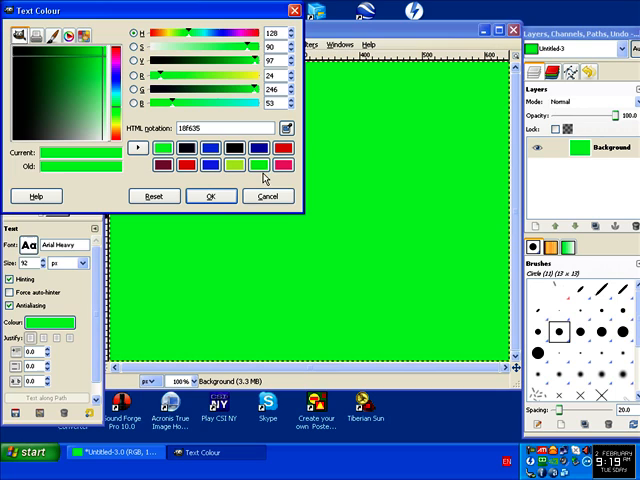
left_click(285, 148)
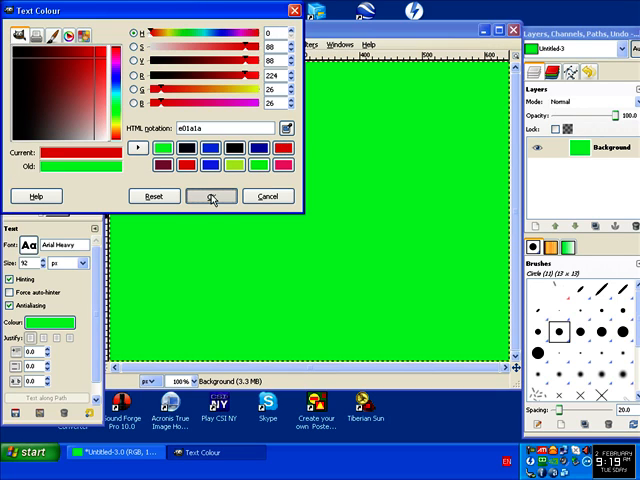
left_click(210, 196)
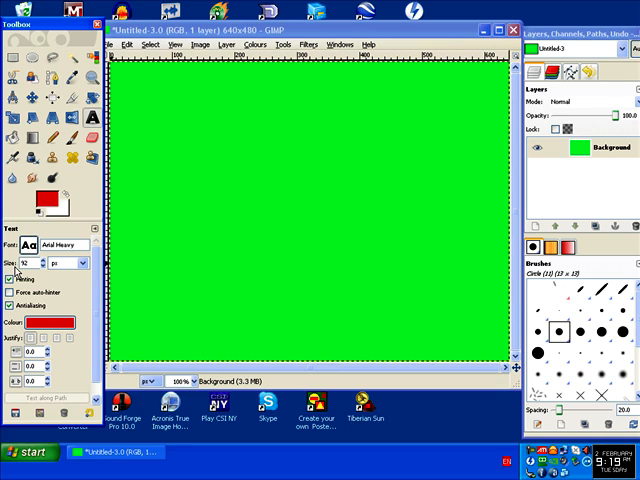
mouse_move(58, 278)
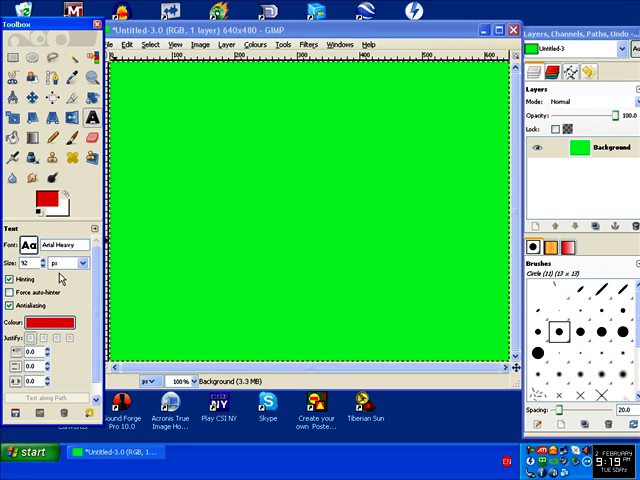
left_click(240, 195)
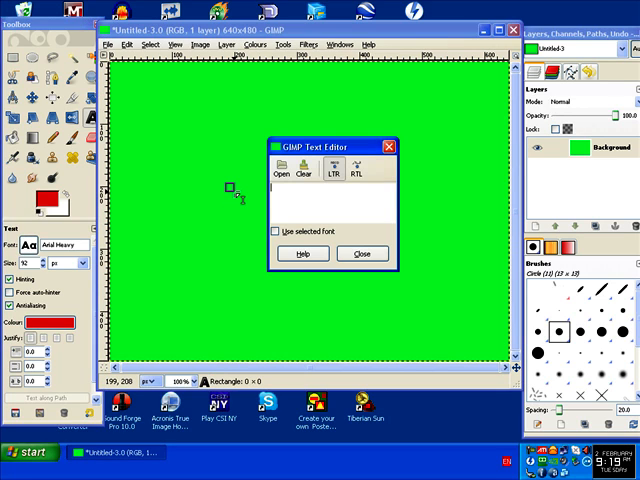
Step: Type 'text' into the text box and finish editing
type("t")
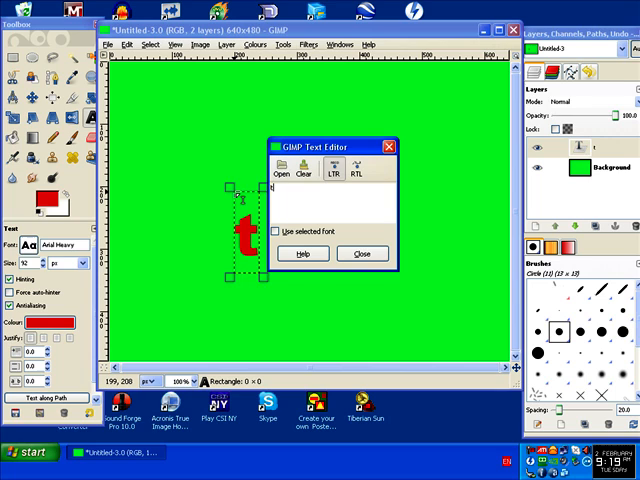
type("text")
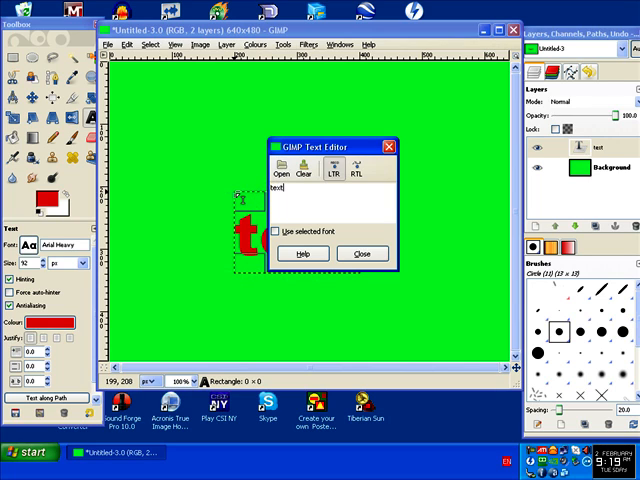
left_click(362, 253)
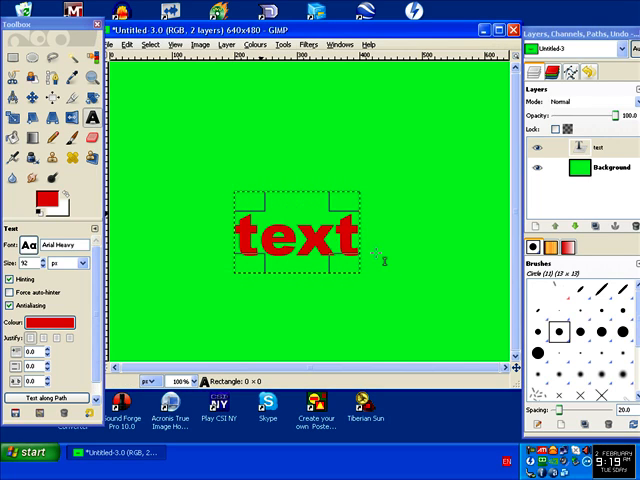
mouse_move(120, 193)
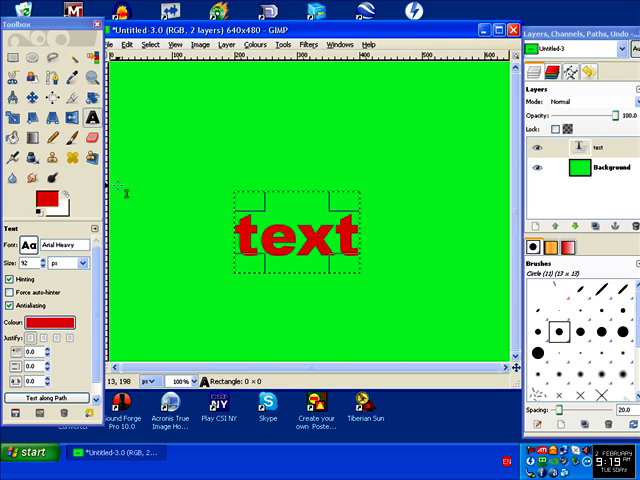
mouse_move(31, 97)
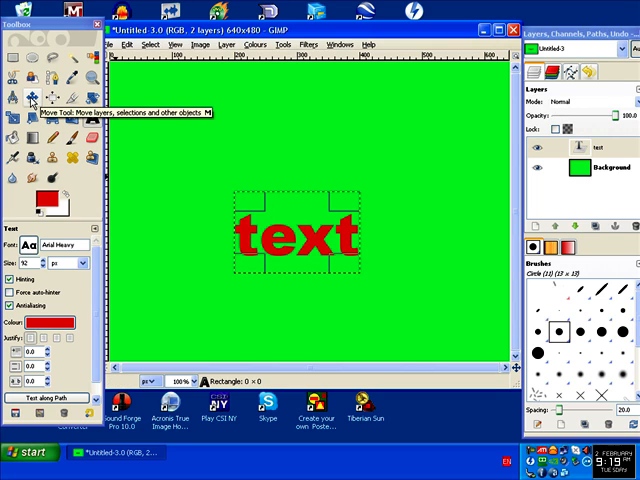
Step: Drag the red text layer toward the canvas centre with the Move tool
left_click(53, 97)
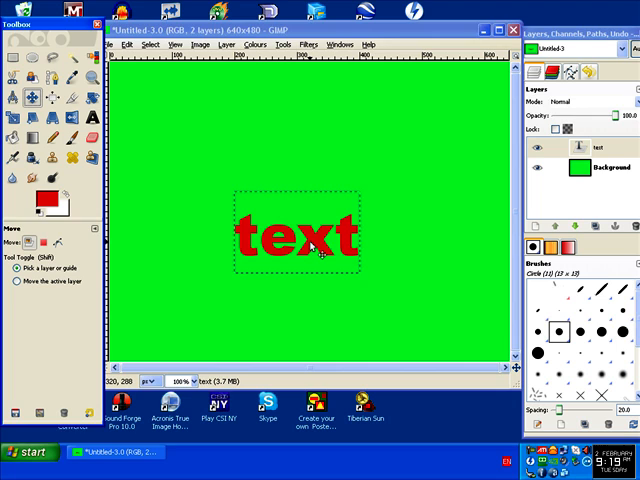
left_click_drag(310, 235, 321, 178)
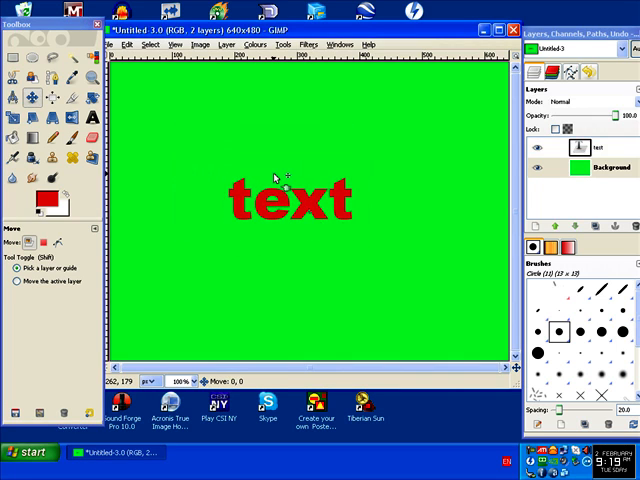
left_click_drag(275, 200, 290, 170)
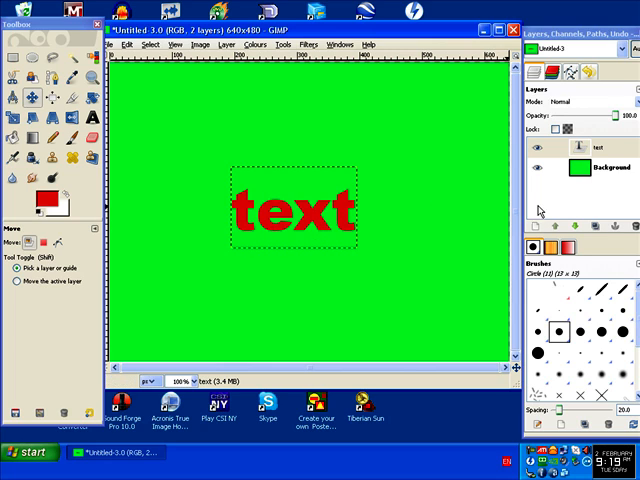
Step: Convert the text layer's letter shapes into a selection with Alpha to Selection
left_click(595, 148)
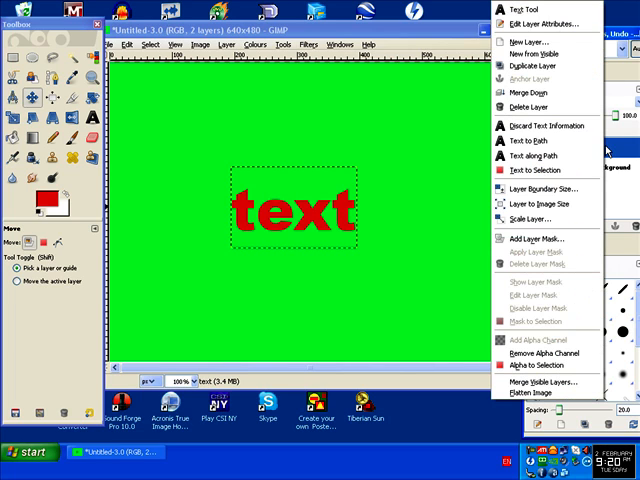
mouse_move(533, 364)
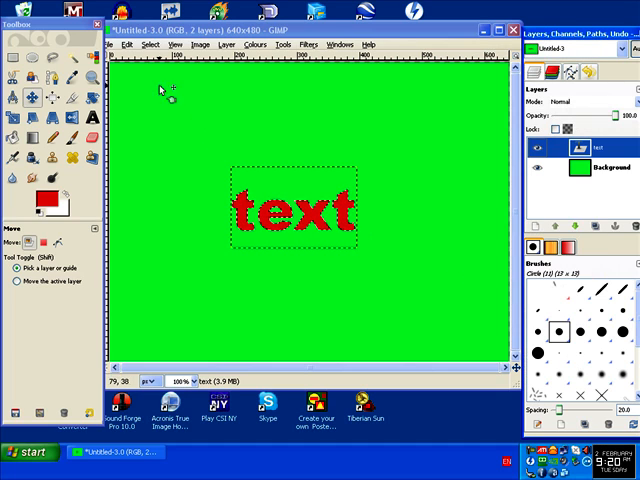
left_click(128, 44)
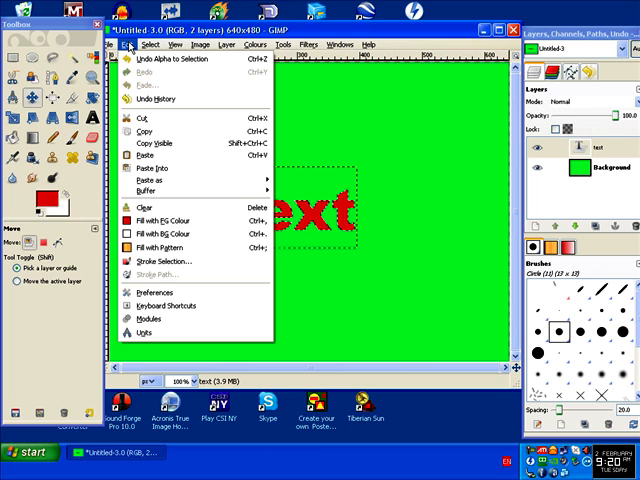
Step: Grow the letter selection by 8 pixels via Select > Grow
left_click(151, 44)
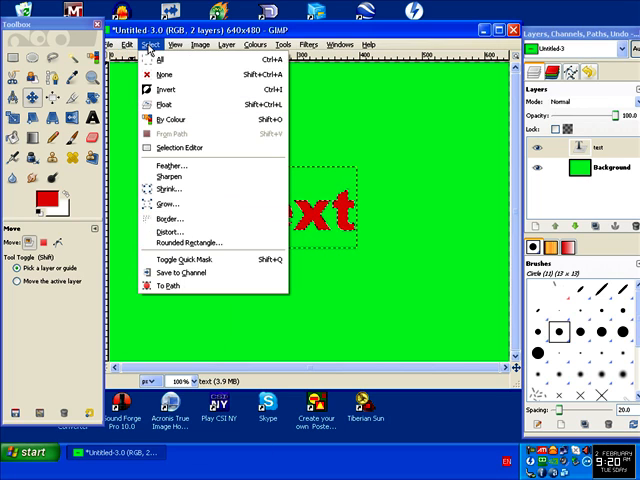
mouse_move(170, 203)
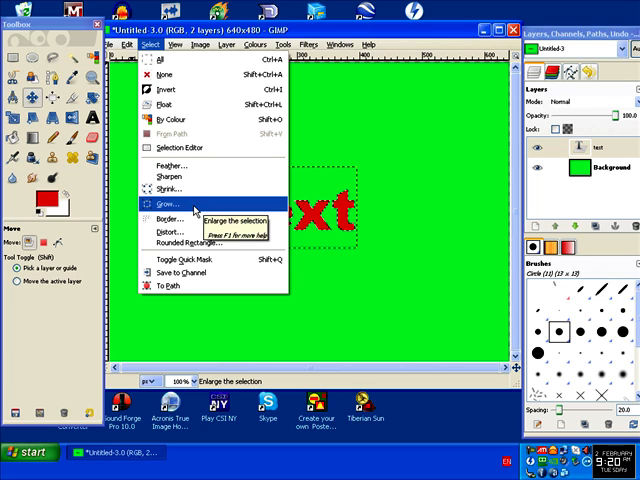
left_click(165, 203)
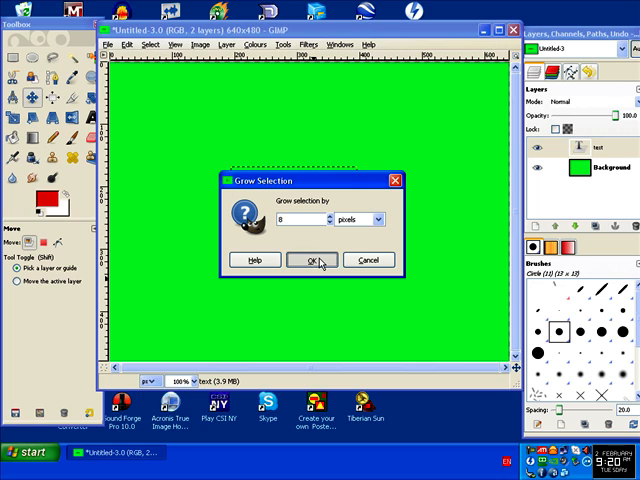
left_click(310, 259)
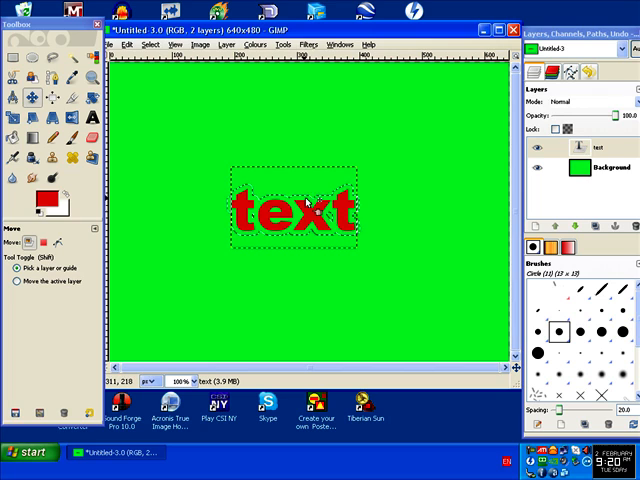
mouse_move(437, 220)
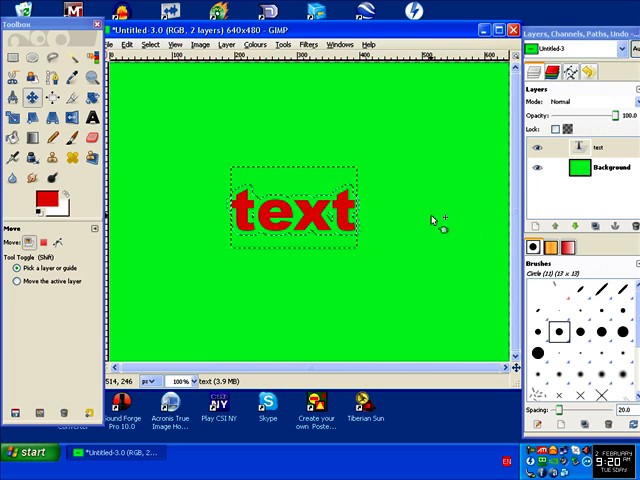
mouse_move(310, 237)
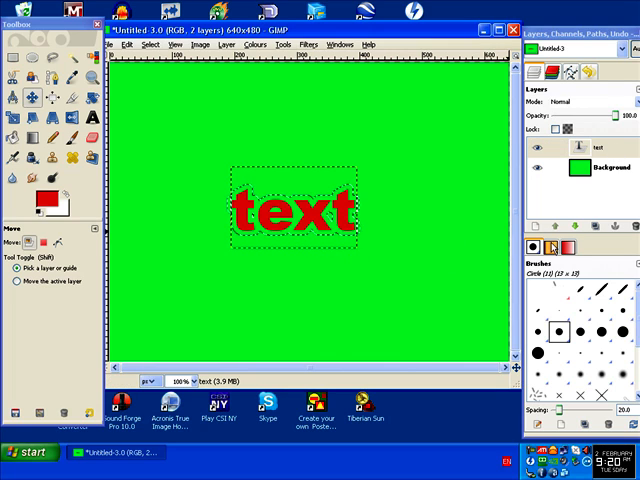
mouse_move(537, 232)
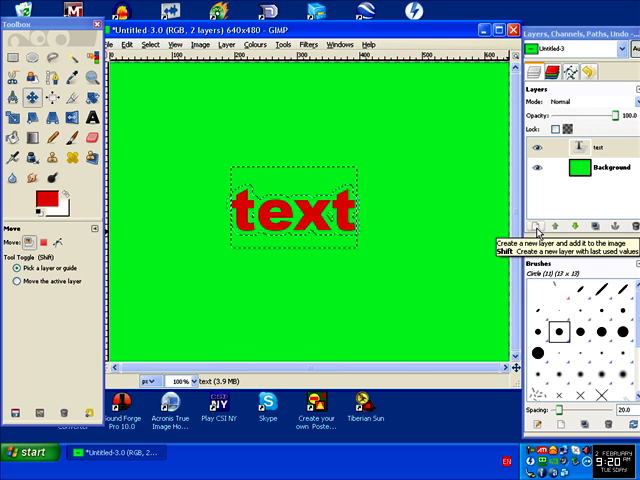
Step: Add a new layer with Transparency fill
left_click(537, 227)
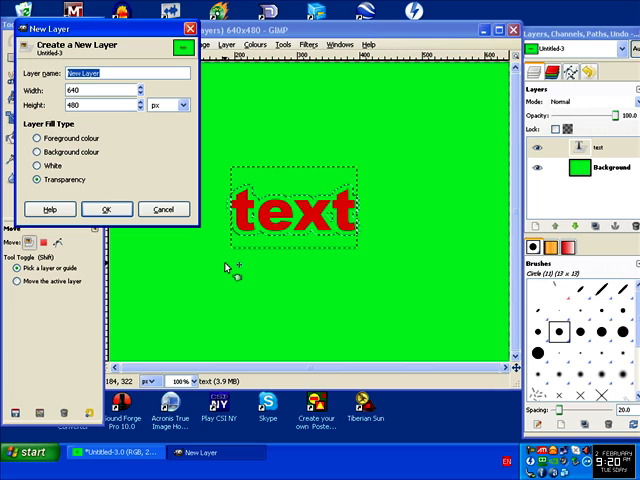
mouse_move(152, 233)
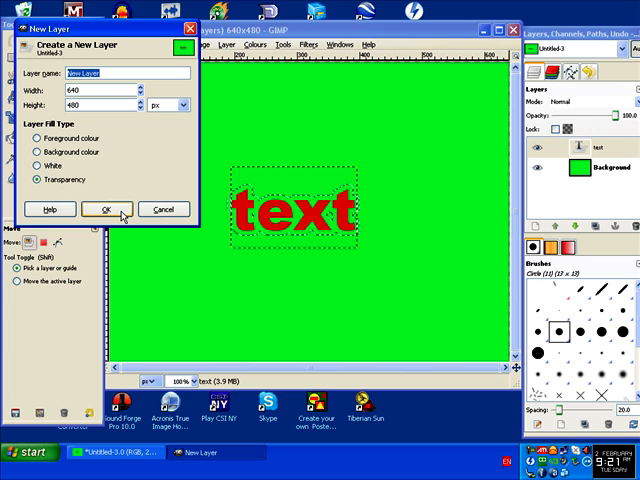
left_click(101, 209)
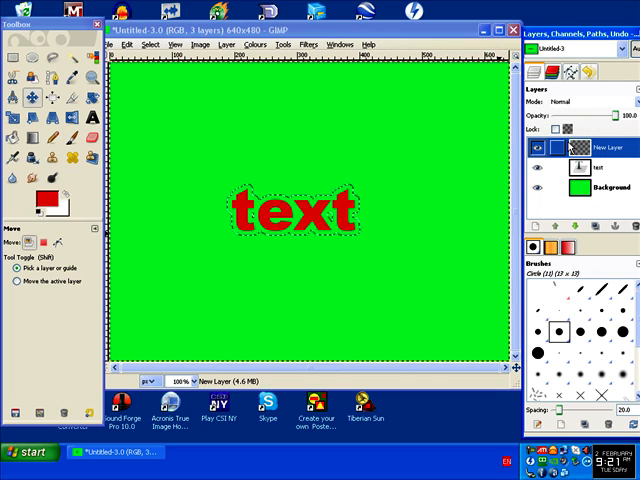
mouse_move(46, 200)
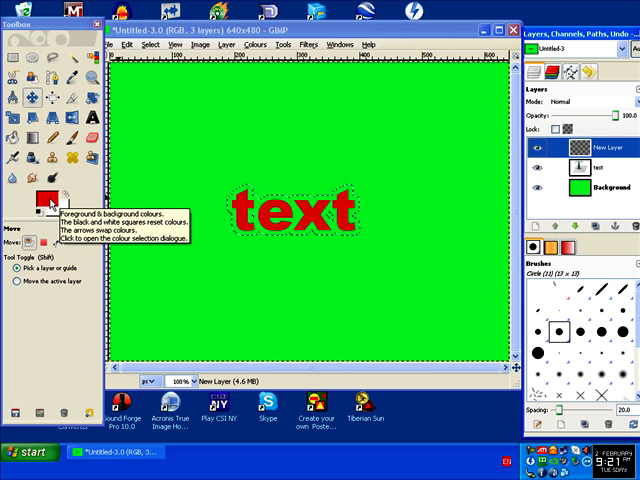
Step: Set the foreground colour to blue 313eec
left_click(43, 198)
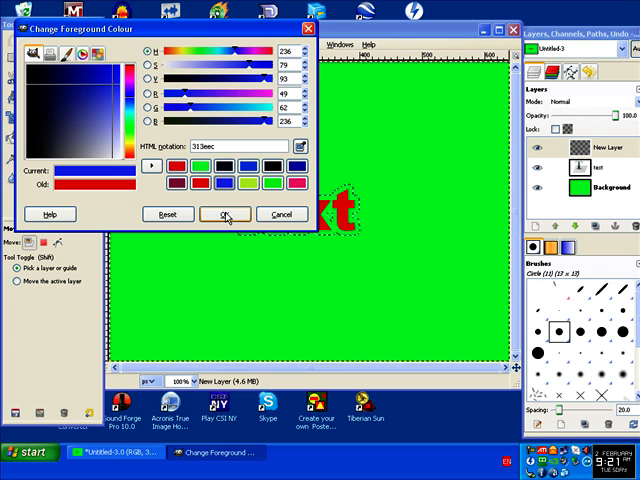
left_click(225, 214)
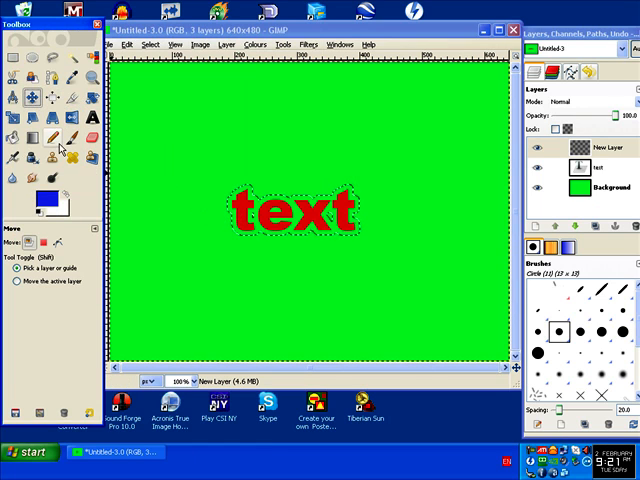
Step: Select the Bucket Fill tool to fill the grown selection blue
left_click(11, 138)
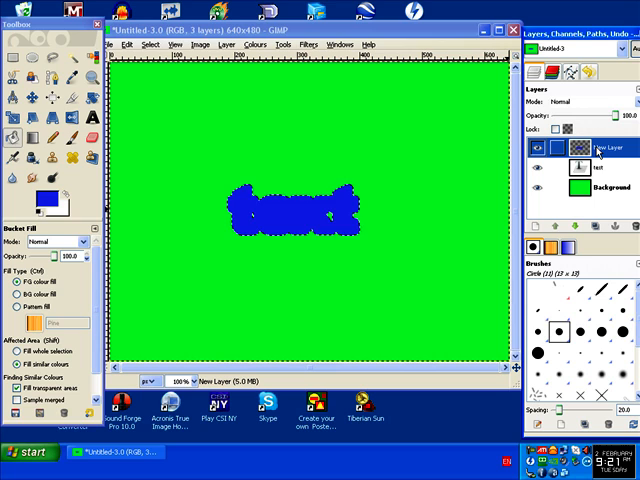
mouse_move(438, 203)
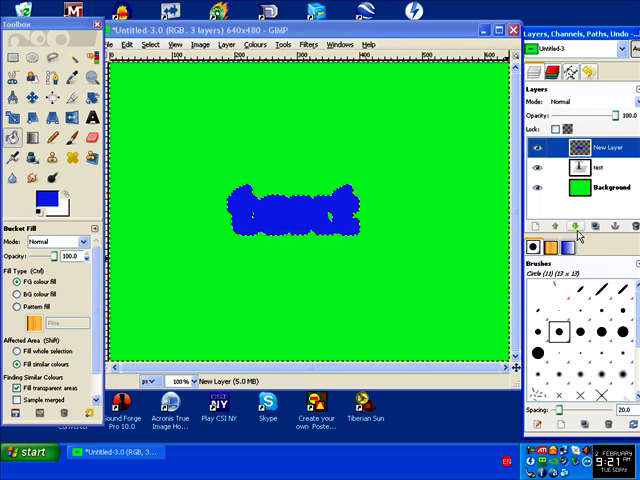
mouse_move(578, 230)
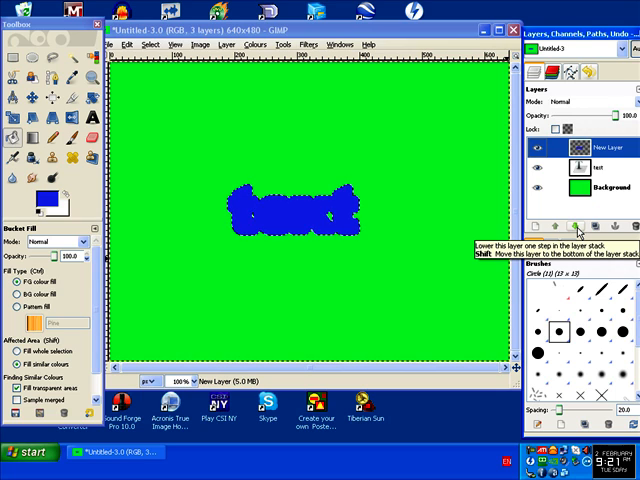
Step: Lower the blue New Layer beneath the text layer so the letters show a blue outline
left_click(561, 225)
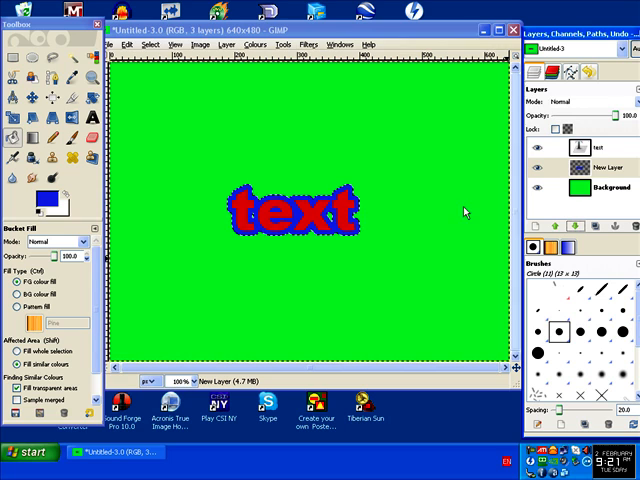
left_click(148, 44)
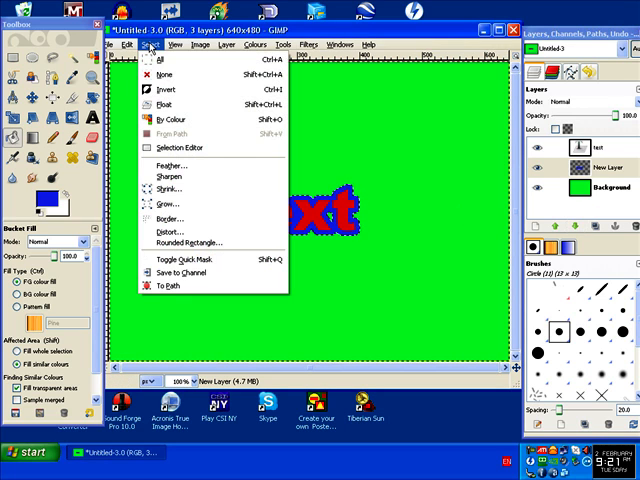
mouse_move(190, 75)
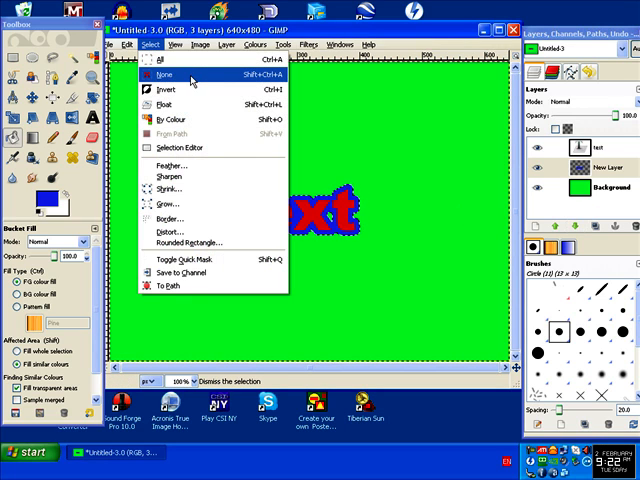
Step: Deselect everything with Select > None, leaving red text outlined in blue on green
left_click(166, 74)
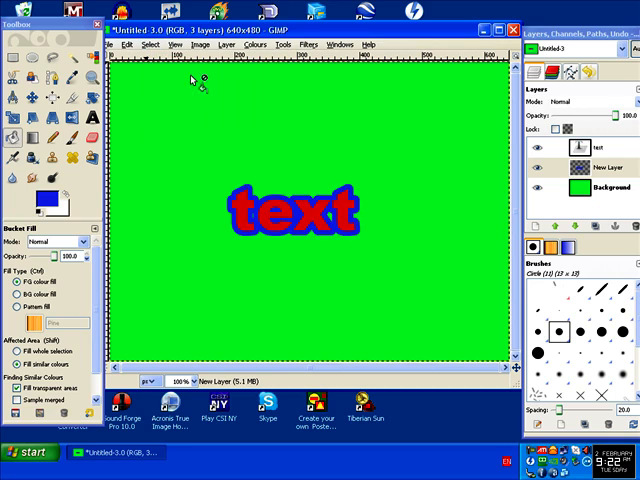
mouse_move(248, 278)
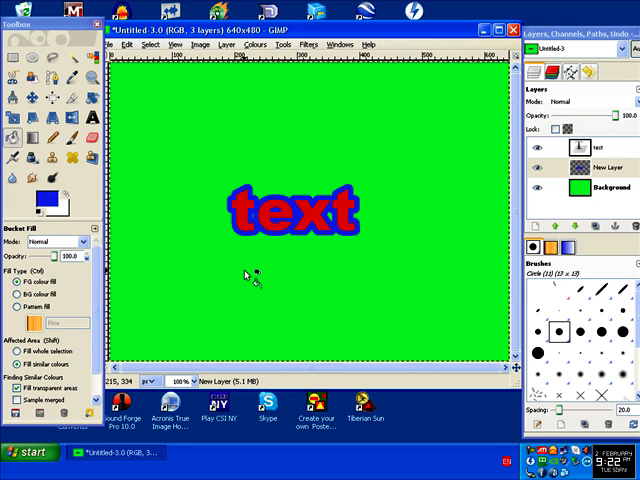